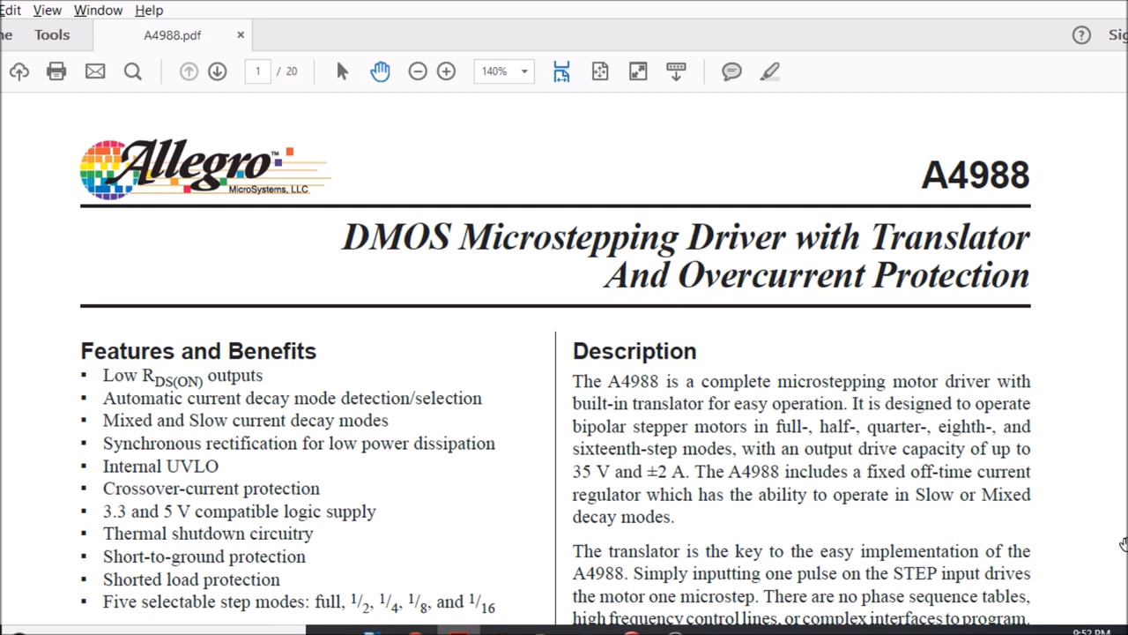
Scroll down through the opening pages of the A4988 datasheet.
{"action": "scroll", "scroll_direction": "down", "scroll_amount": 3}
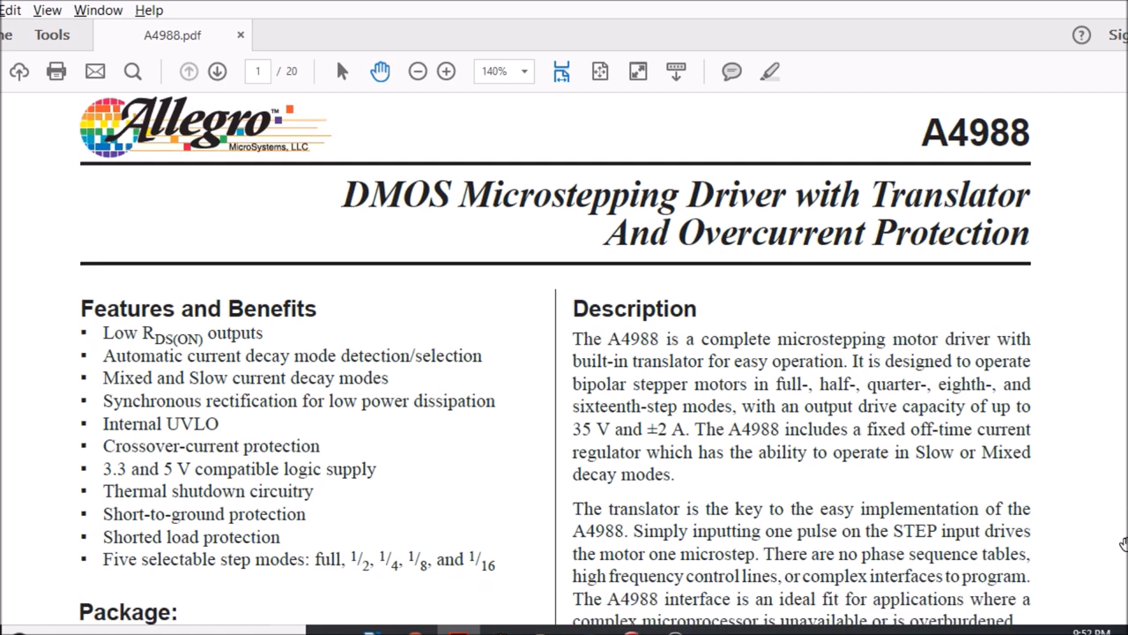
{"action": "scroll", "scroll_direction": "down", "scroll_amount": 3}
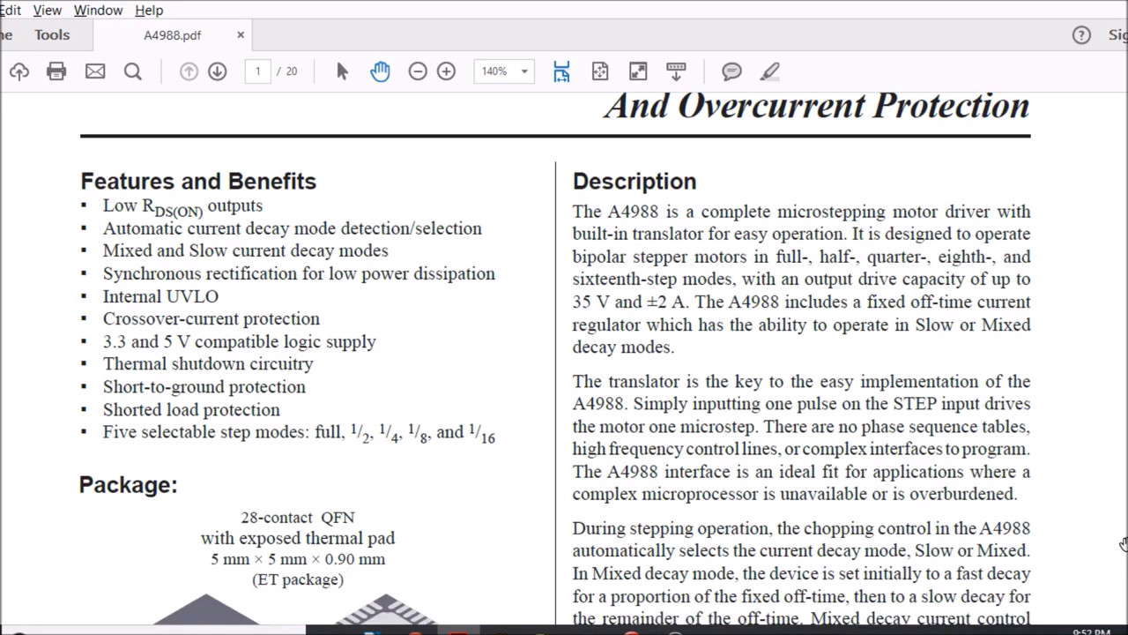
{"action": "scroll", "scroll_direction": "down", "scroll_amount": 3}
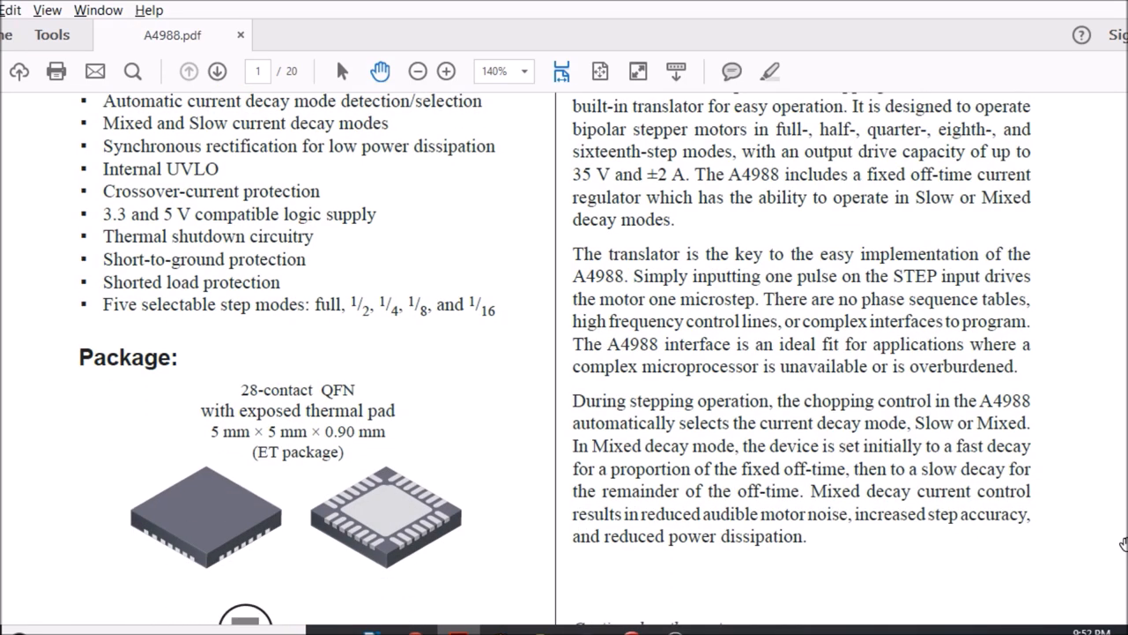
{"action": "scroll", "scroll_direction": "down", "scroll_amount": 3}
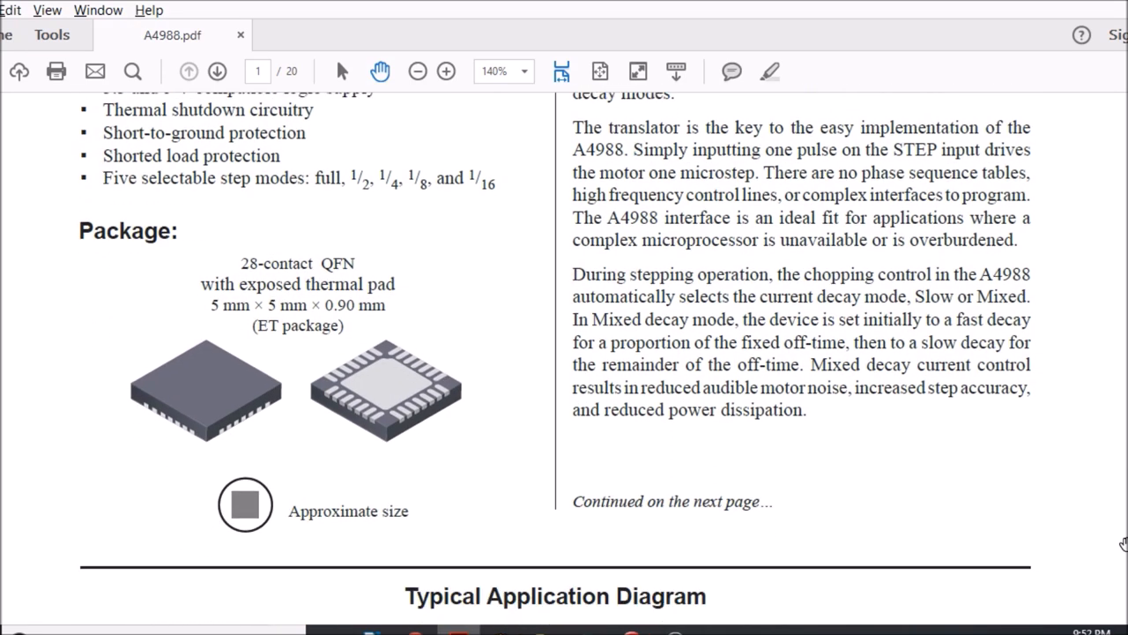
{"action": "scroll", "scroll_direction": "down", "scroll_amount": 3}
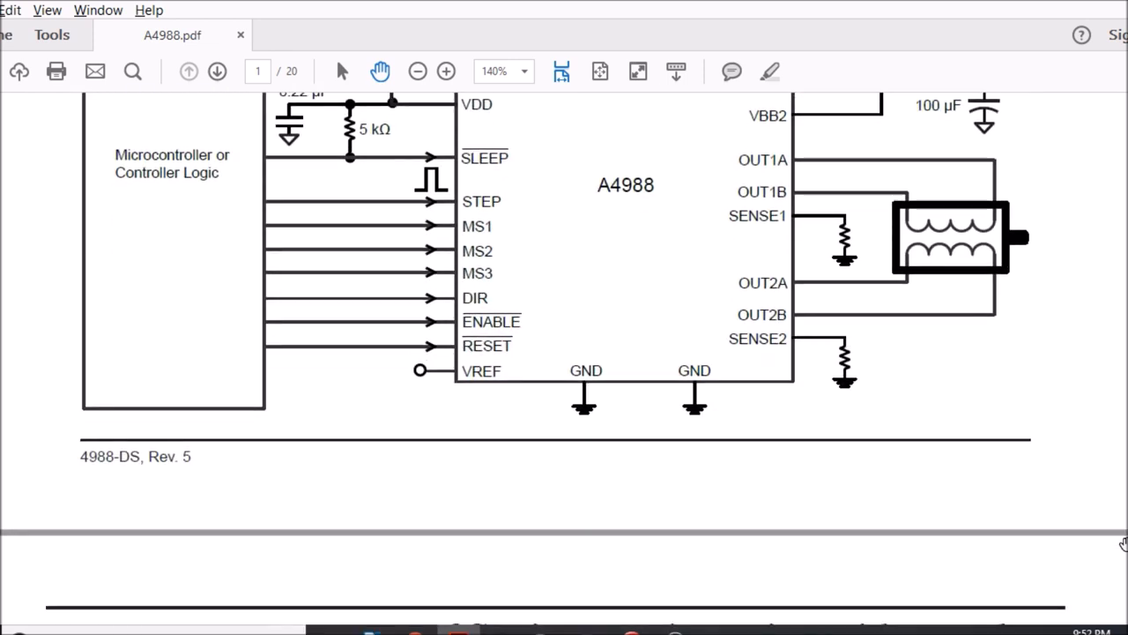
{"action": "scroll", "scroll_direction": "up", "scroll_amount": 3}
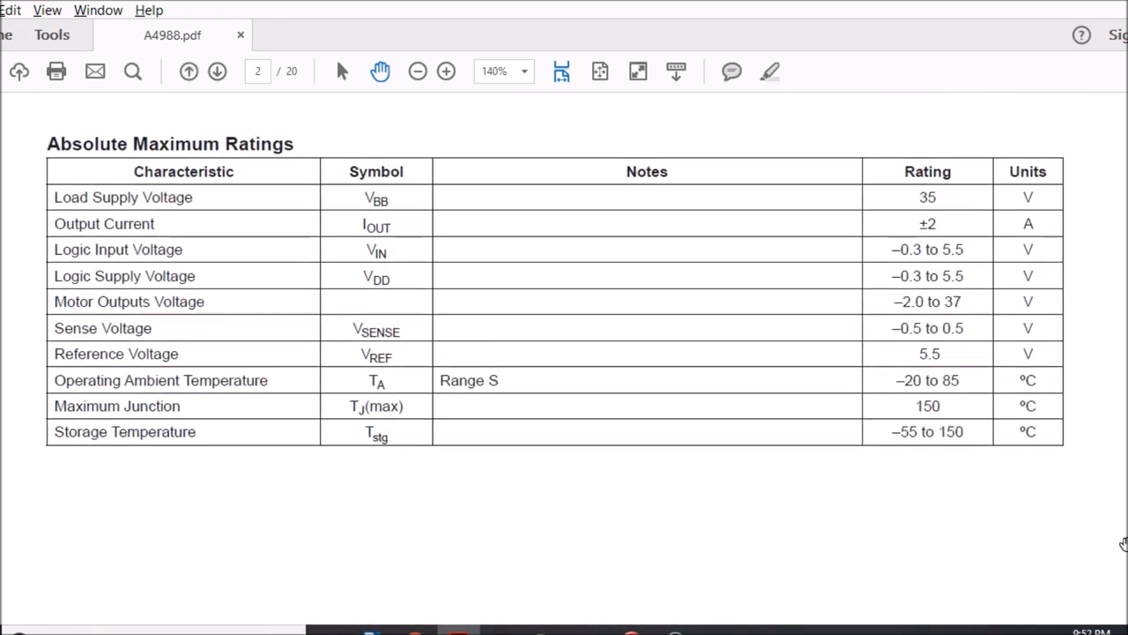
{"action": "scroll", "scroll_direction": "down", "scroll_amount": 3}
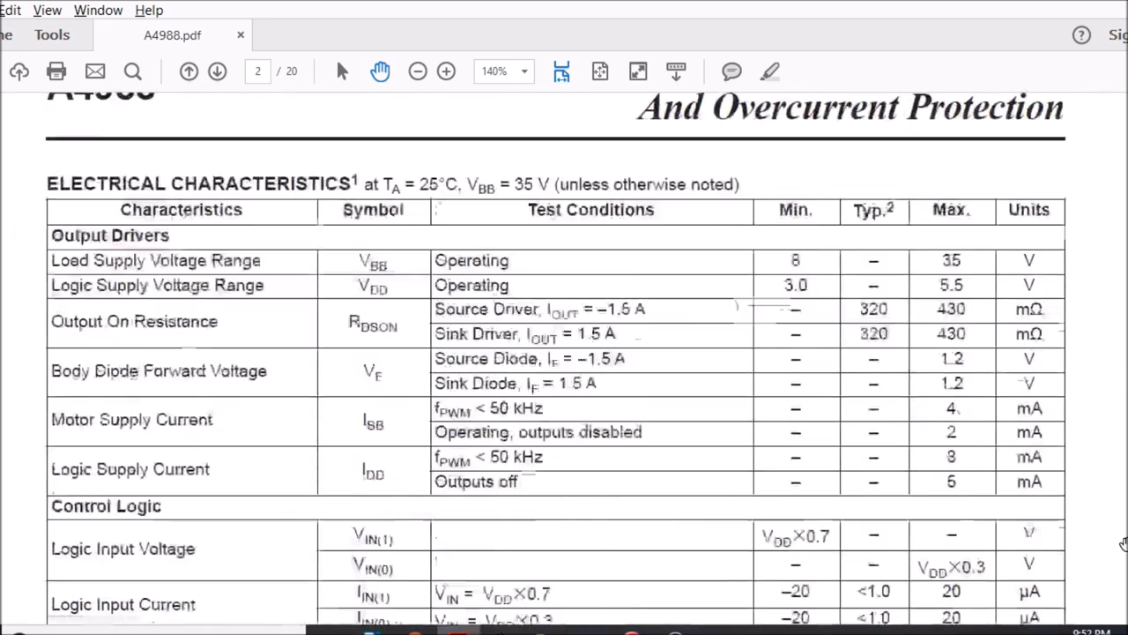
{"action": "scroll", "scroll_direction": "down", "scroll_amount": 3}
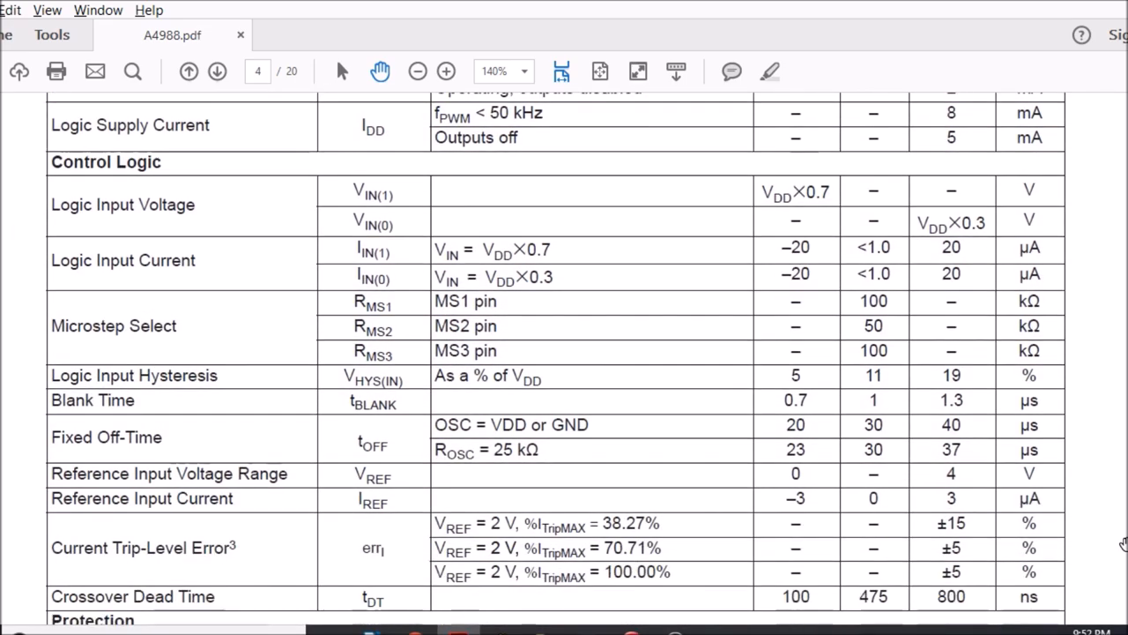
Advance past the timing diagram to the Device Operation pages, reaching page 9 of 20.
{"action": "left_click", "coordinate": [216, 71]}
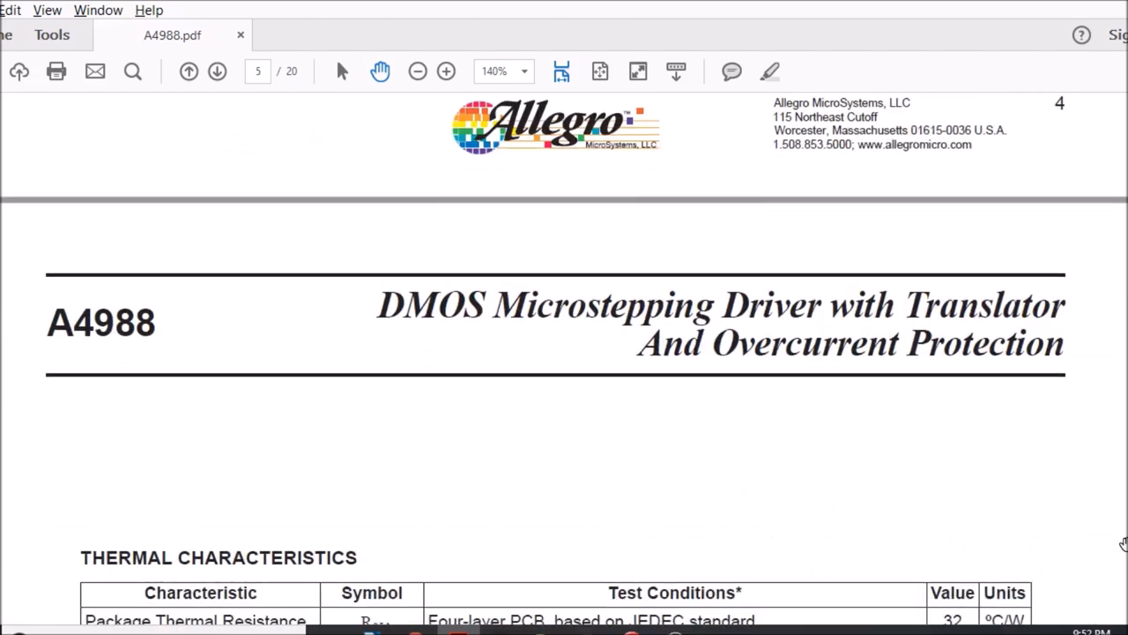
{"action": "scroll", "scroll_direction": "down", "scroll_amount": 3}
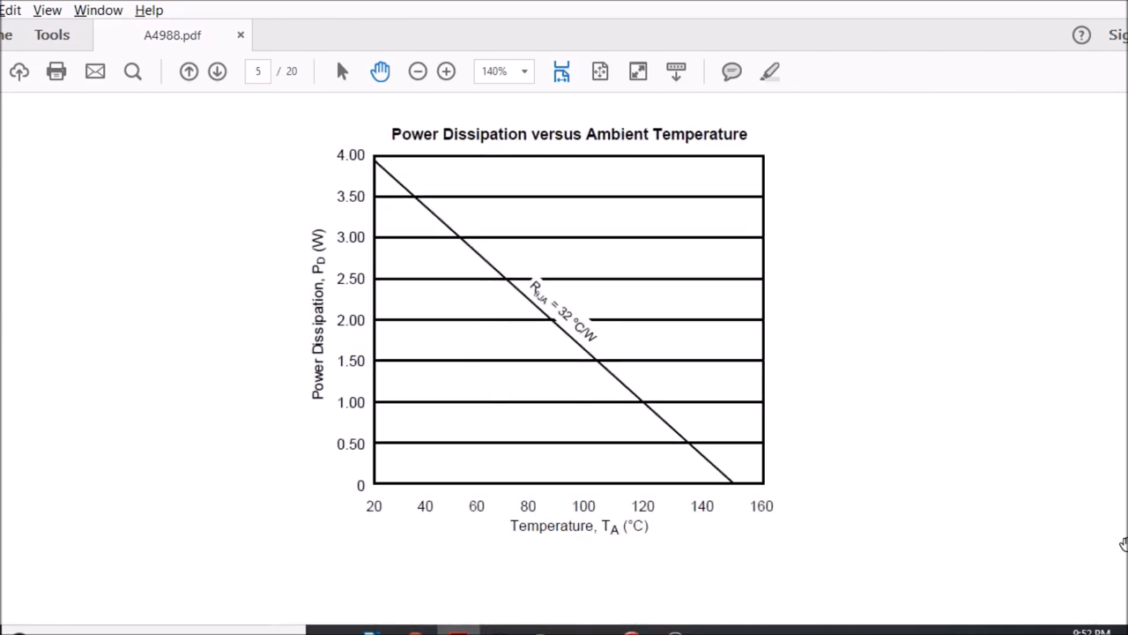
{"action": "left_click", "coordinate": [217, 72]}
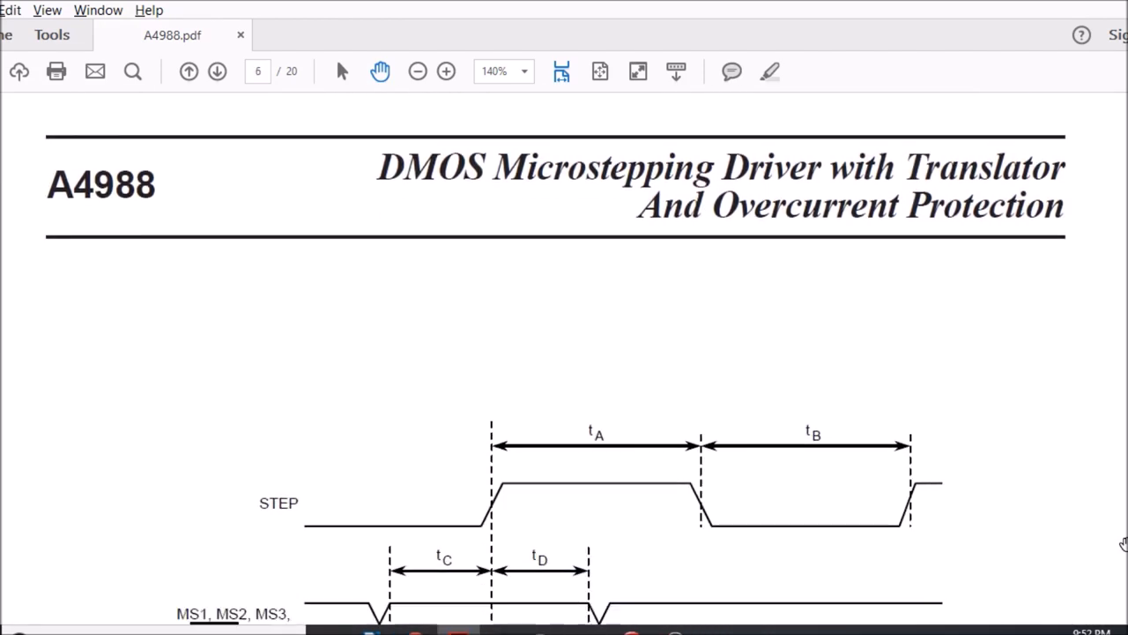
{"action": "left_click", "coordinate": [217, 71]}
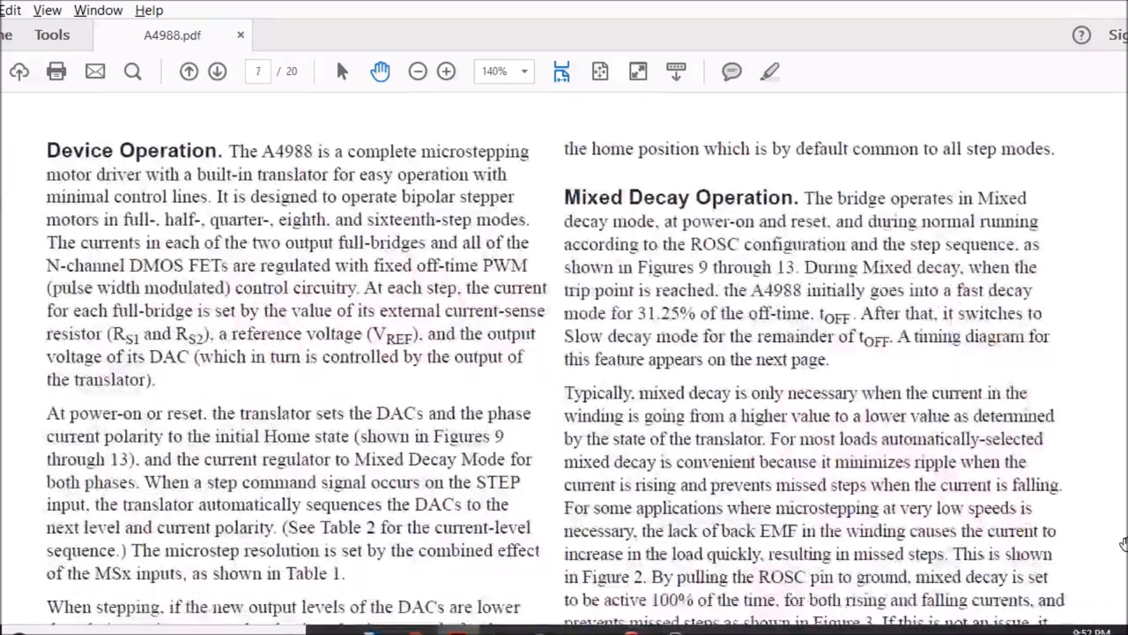
{"action": "scroll", "scroll_direction": "down", "scroll_amount": 3}
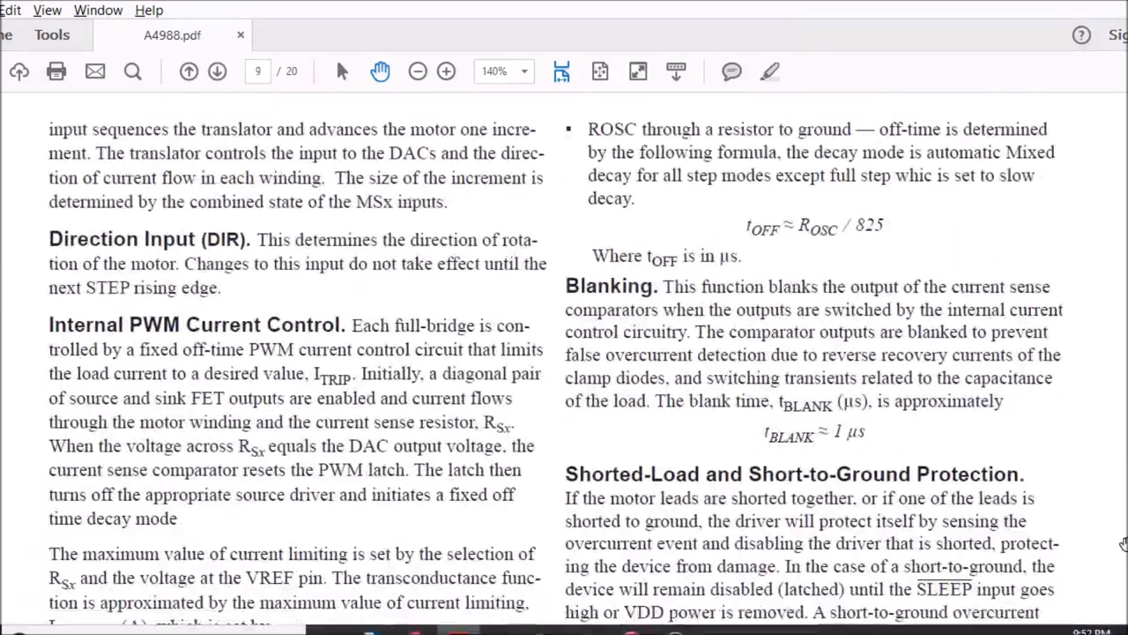
Bring the ITripMAX = VREF/(8 × RS) formula on page 9 into view.
{"action": "scroll", "scroll_direction": "down", "scroll_amount": 3}
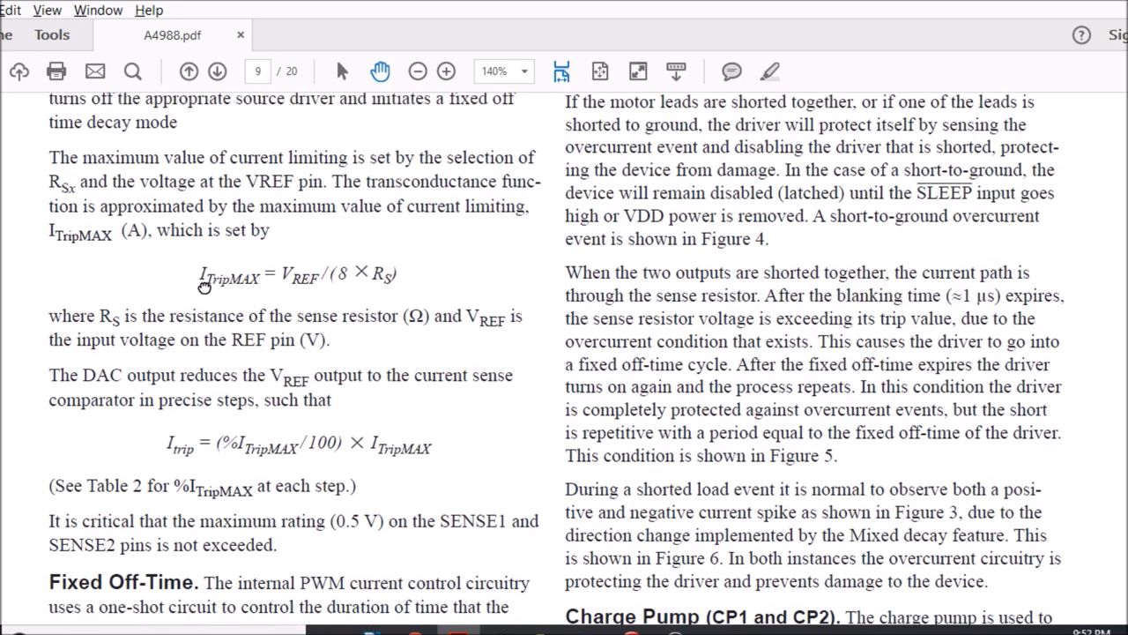
{"action": "mouse_move", "coordinate": [204, 287]}
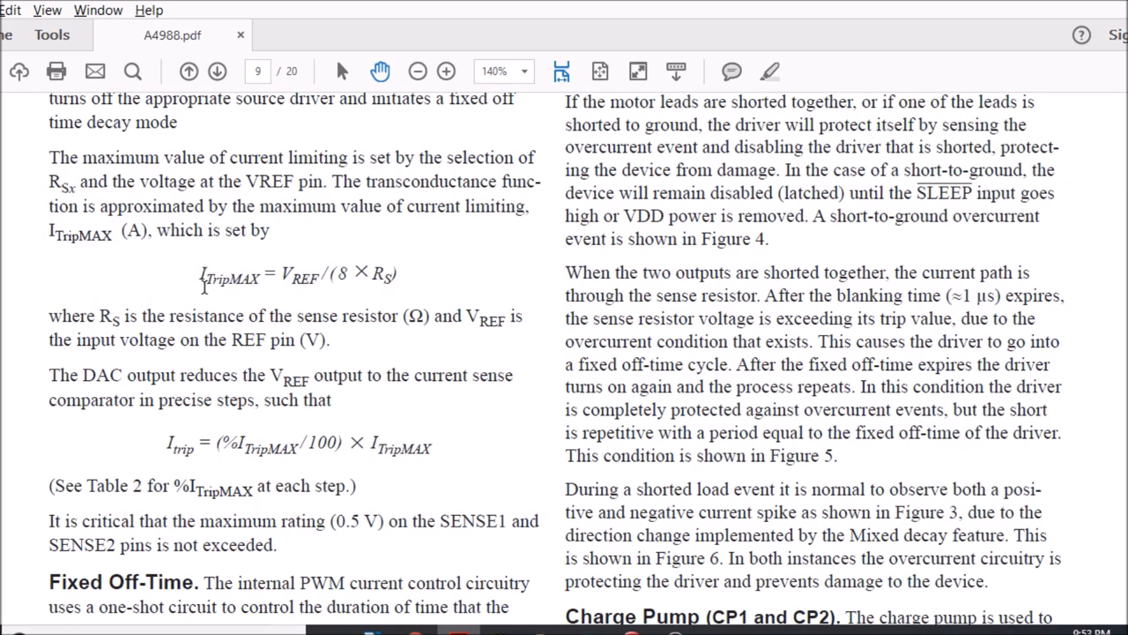
{"action": "mouse_move", "coordinate": [329, 344]}
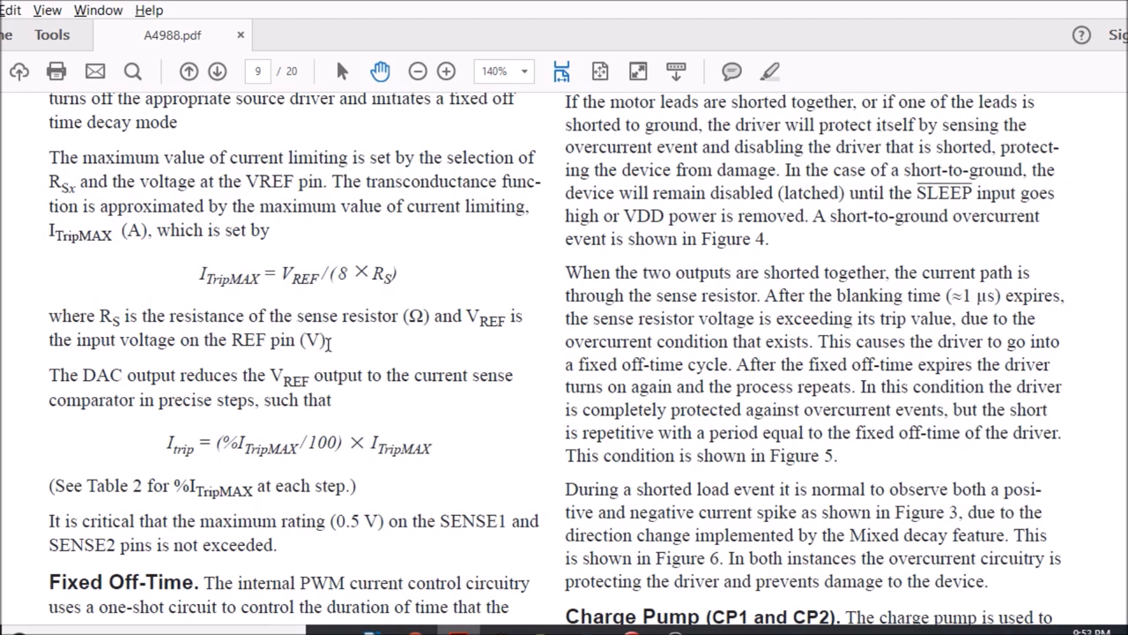
Move through the Enable Input and step waveform pages, then back up to Figure 7, Current Decay Modes Timing Chart, on page 11.
{"action": "left_click", "coordinate": [217, 71]}
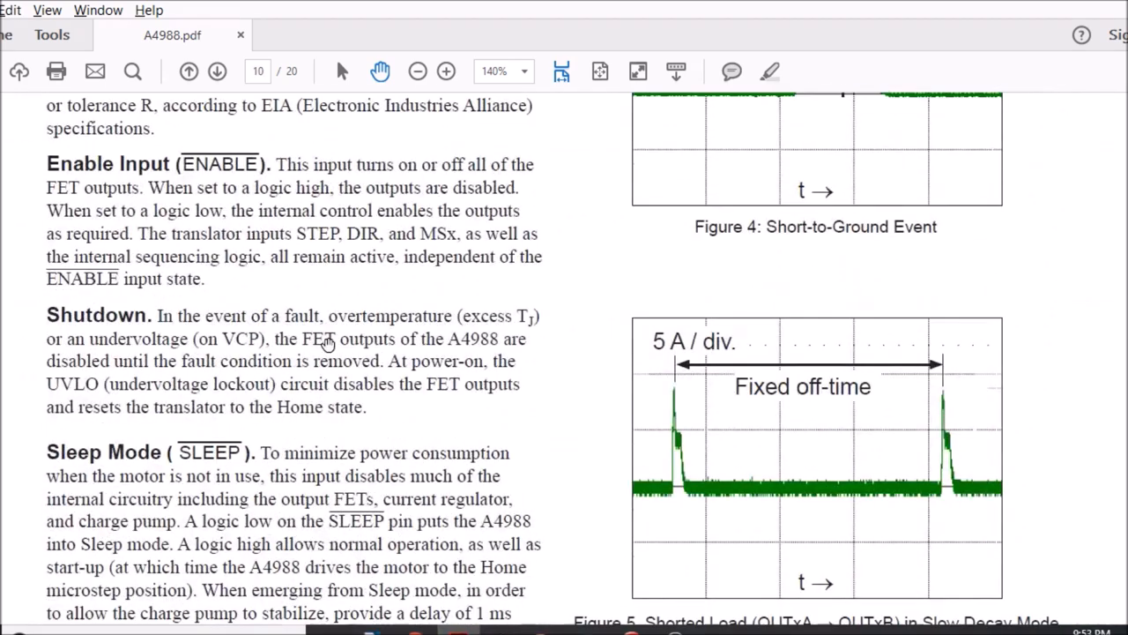
{"action": "left_click", "coordinate": [216, 71]}
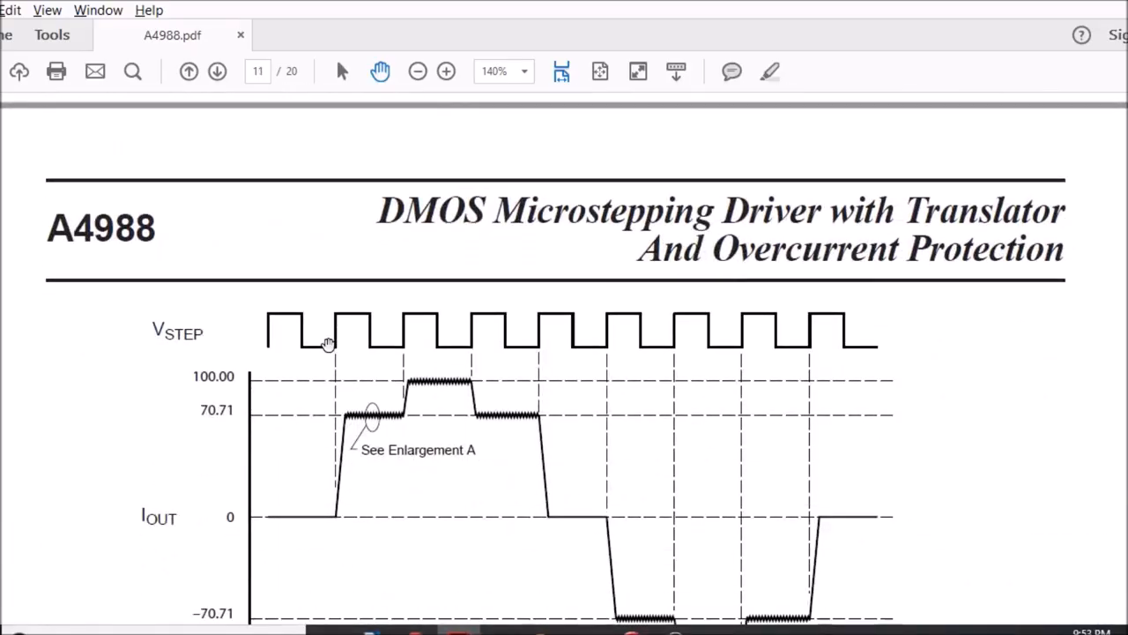
{"action": "scroll", "scroll_direction": "down", "scroll_amount": 3}
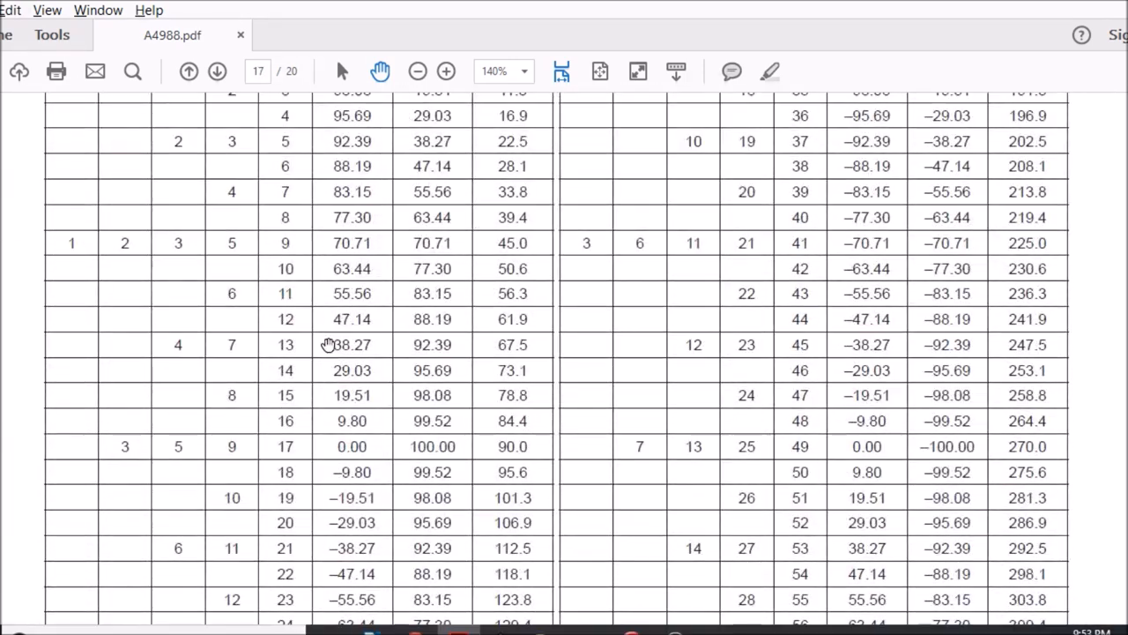
{"action": "scroll", "scroll_direction": "up", "scroll_amount": 3}
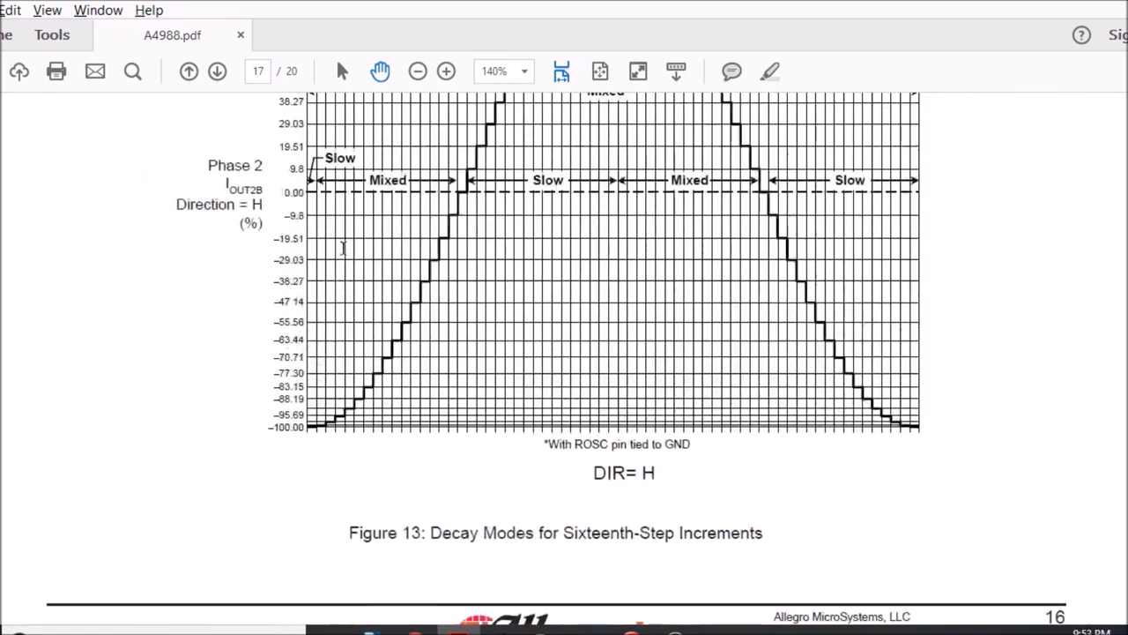
{"action": "scroll", "scroll_direction": "up", "scroll_amount": 3}
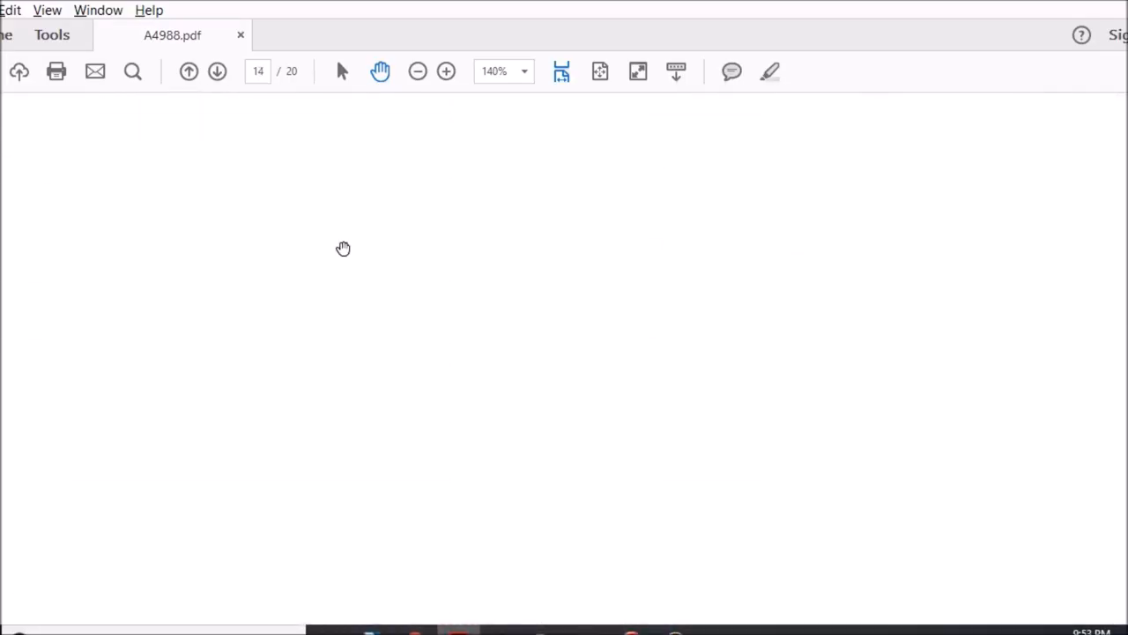
{"action": "scroll", "scroll_direction": "up", "scroll_amount": 3}
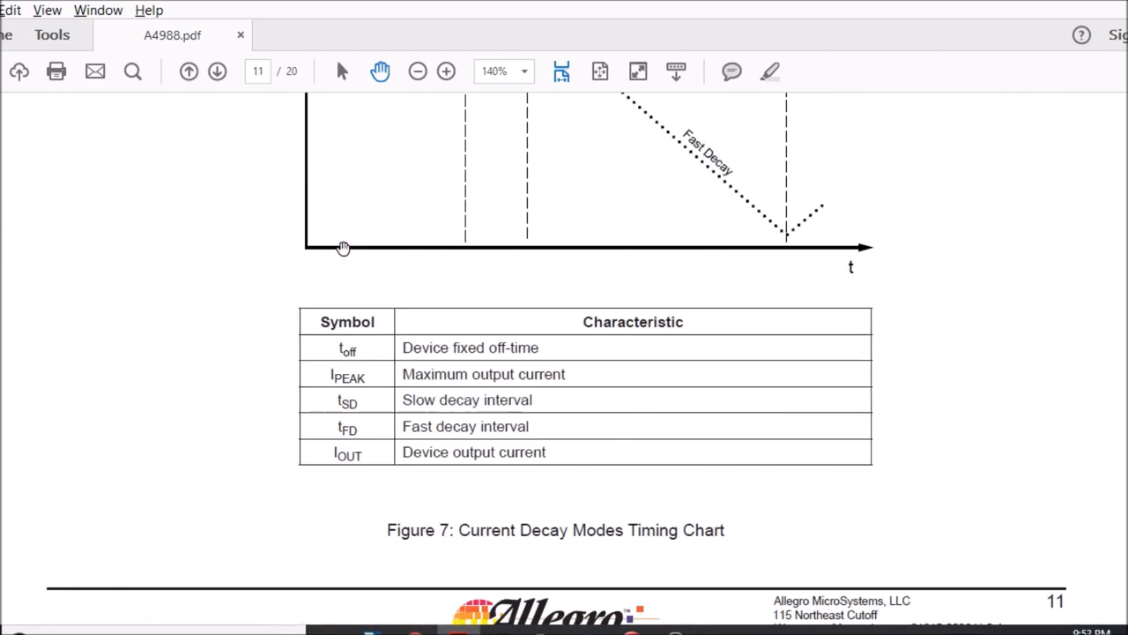
{"action": "mouse_move", "coordinate": [1064, 2]}
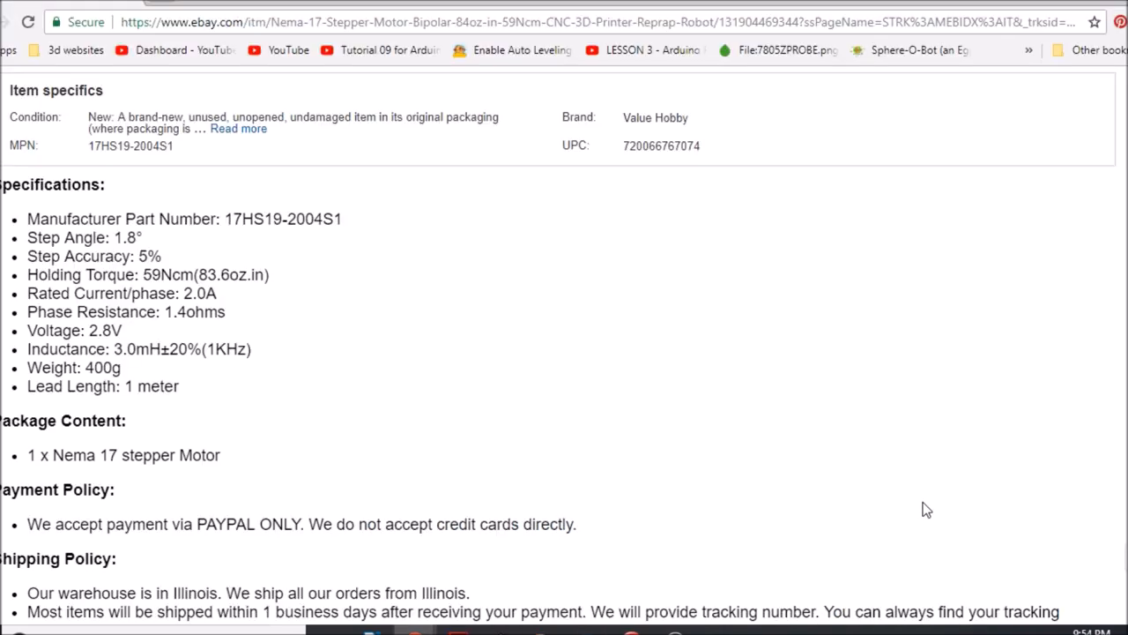
Scroll the Nema 17 eBay listing to its Specifications showing Rated Current/phase: 2.0A.
{"action": "scroll", "scroll_direction": "down", "scroll_amount": 3}
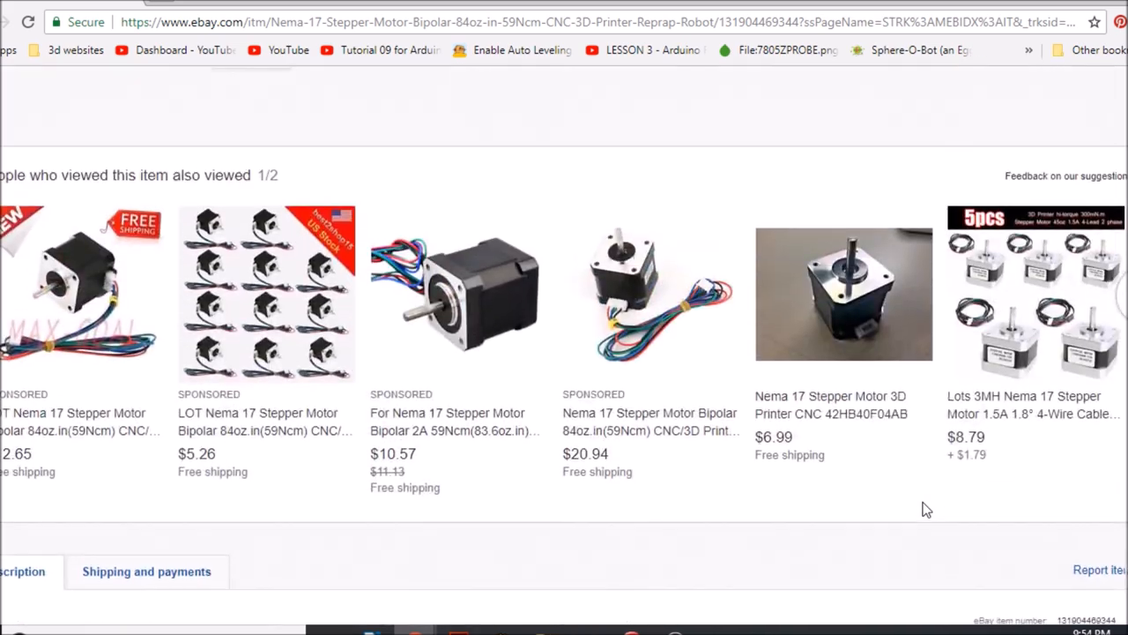
{"action": "scroll", "scroll_direction": "up", "scroll_amount": 3}
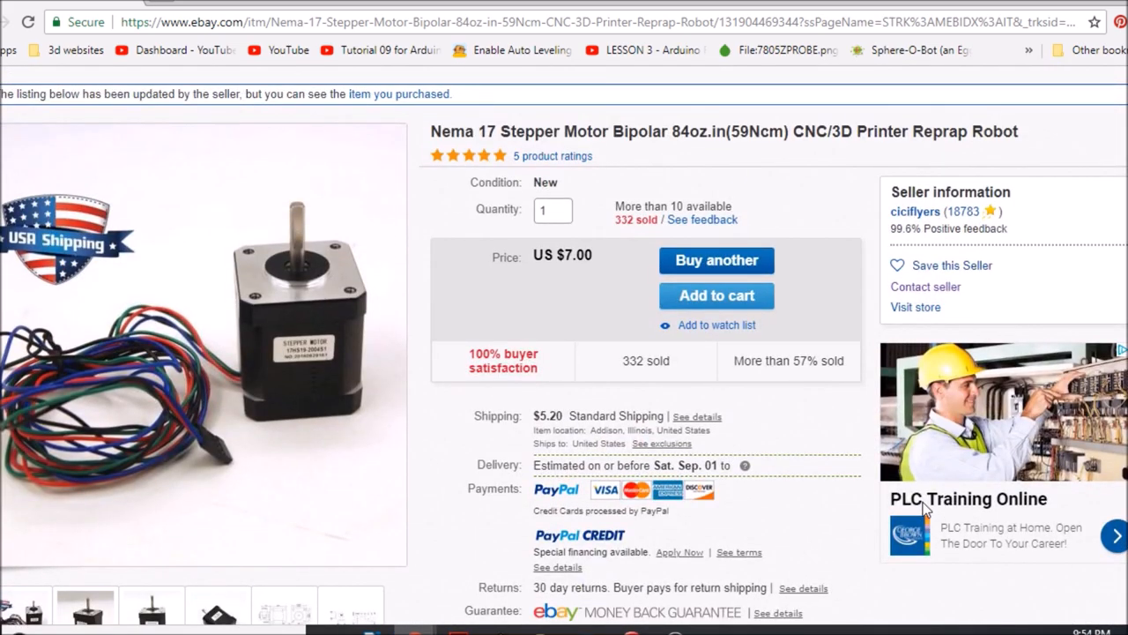
{"action": "scroll", "scroll_direction": "down", "scroll_amount": 3}
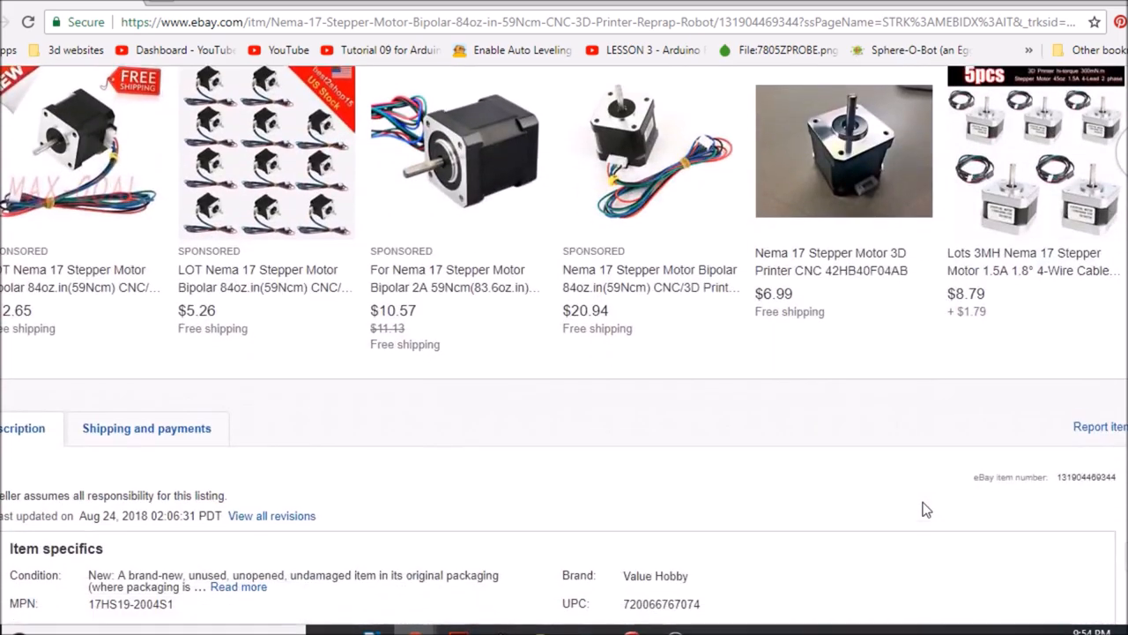
{"action": "scroll", "scroll_direction": "down", "scroll_amount": 3}
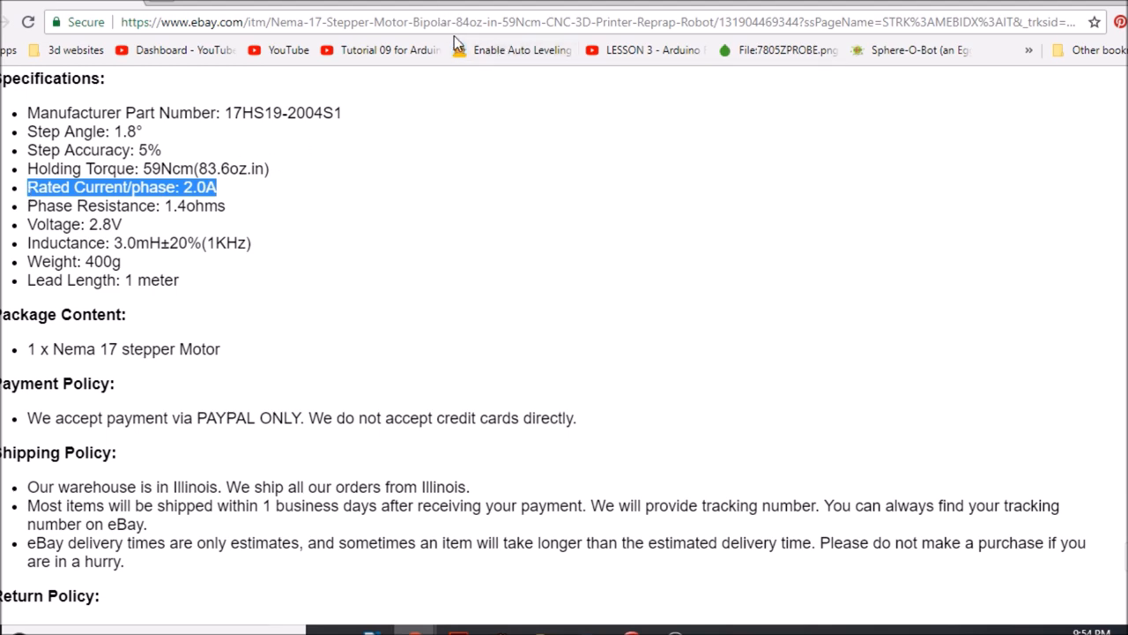
{"action": "mouse_move", "coordinate": [476, 196]}
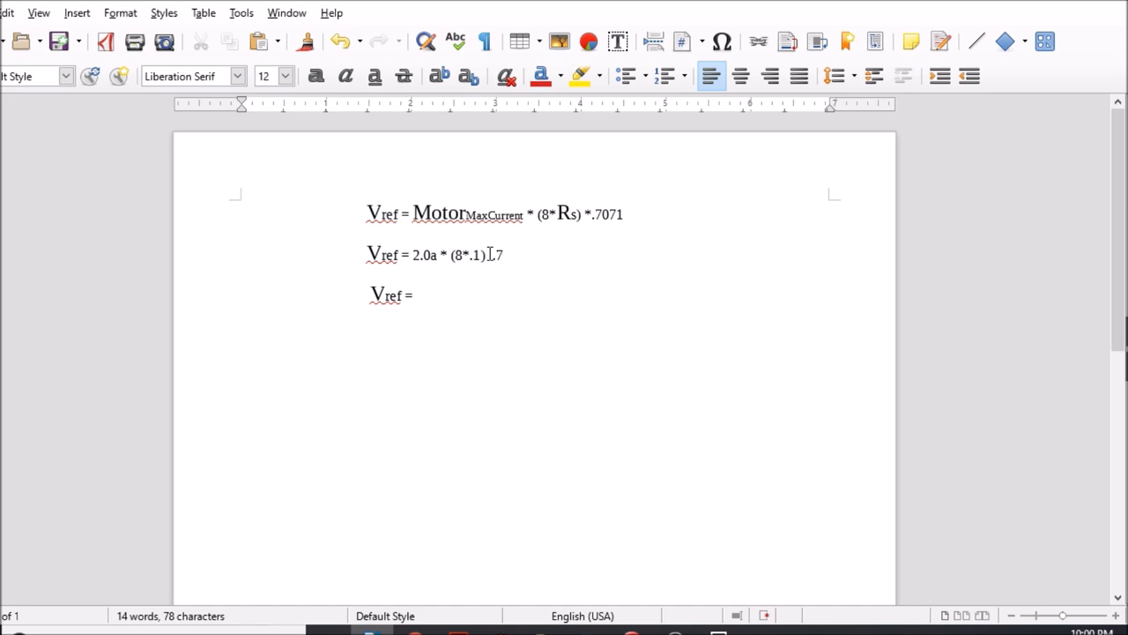
Complete the second Vref line to read Vref = 2.0a * (8*.1) *.7.
{"action": "type", "text": "*."}
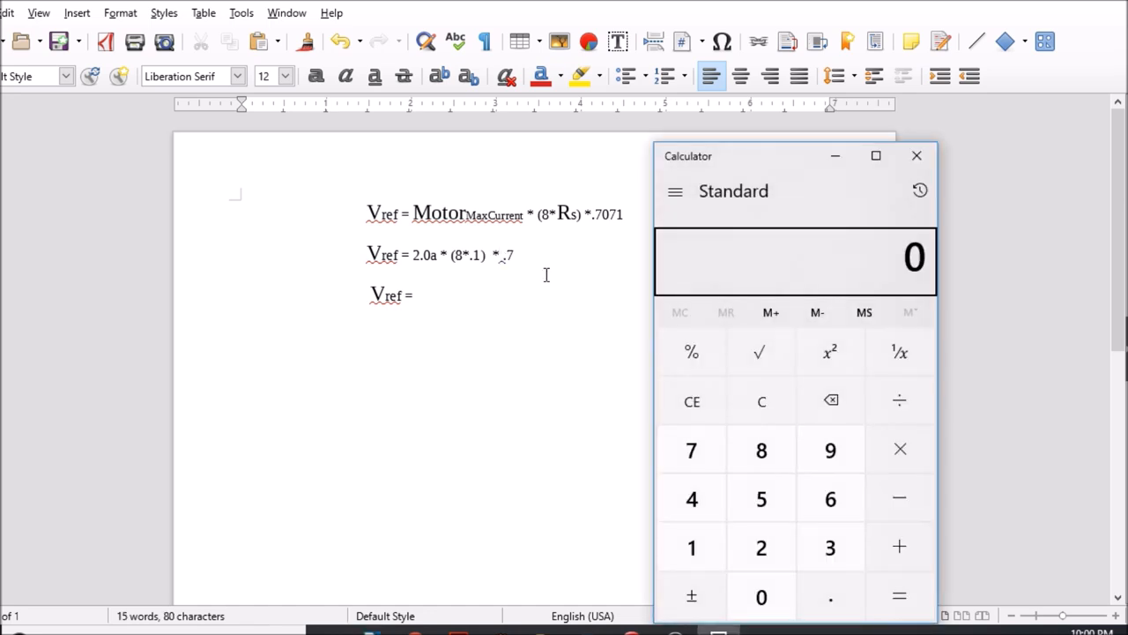
{"action": "mouse_move", "coordinate": [705, 264]}
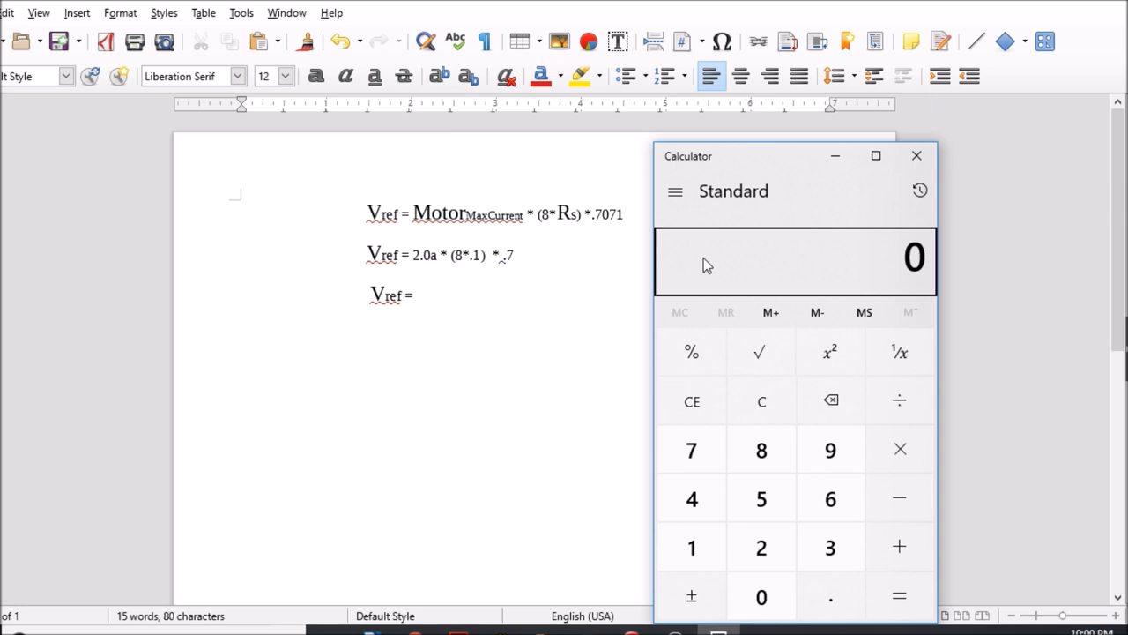
{"action": "mouse_move", "coordinate": [762, 265]}
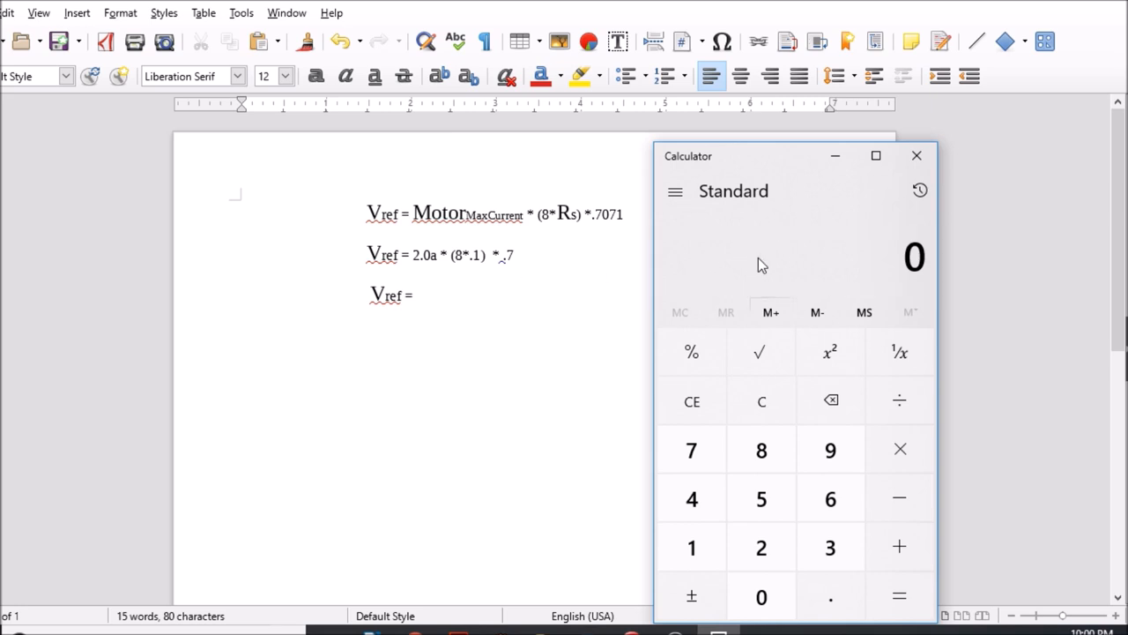
Activate the Windows Calculator display to start entering the Vref calculation.
{"action": "left_click", "coordinate": [761, 497]}
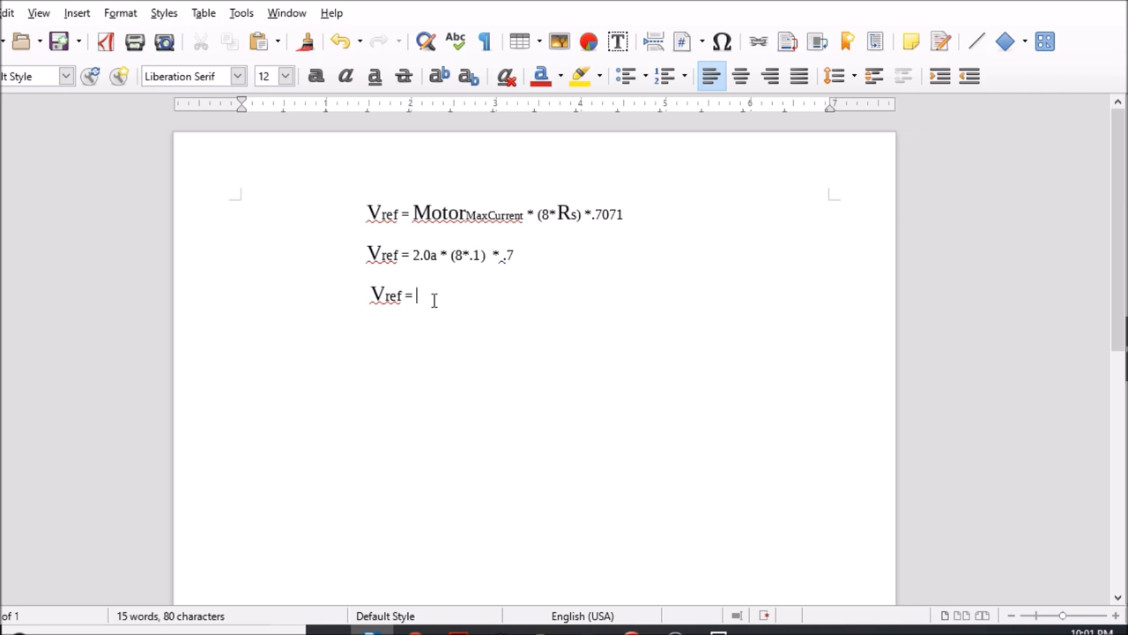
Fill the third Vref line with the calculated result 1.12V.
{"action": "type", "text": "1.1"}
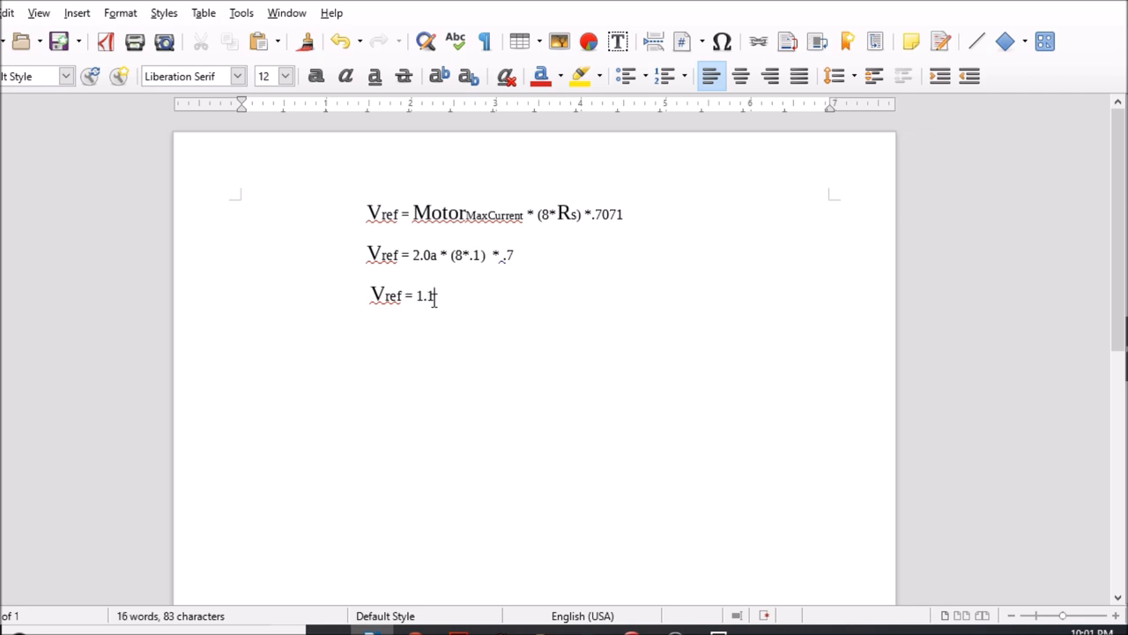
{"action": "type", "text": "2V"}
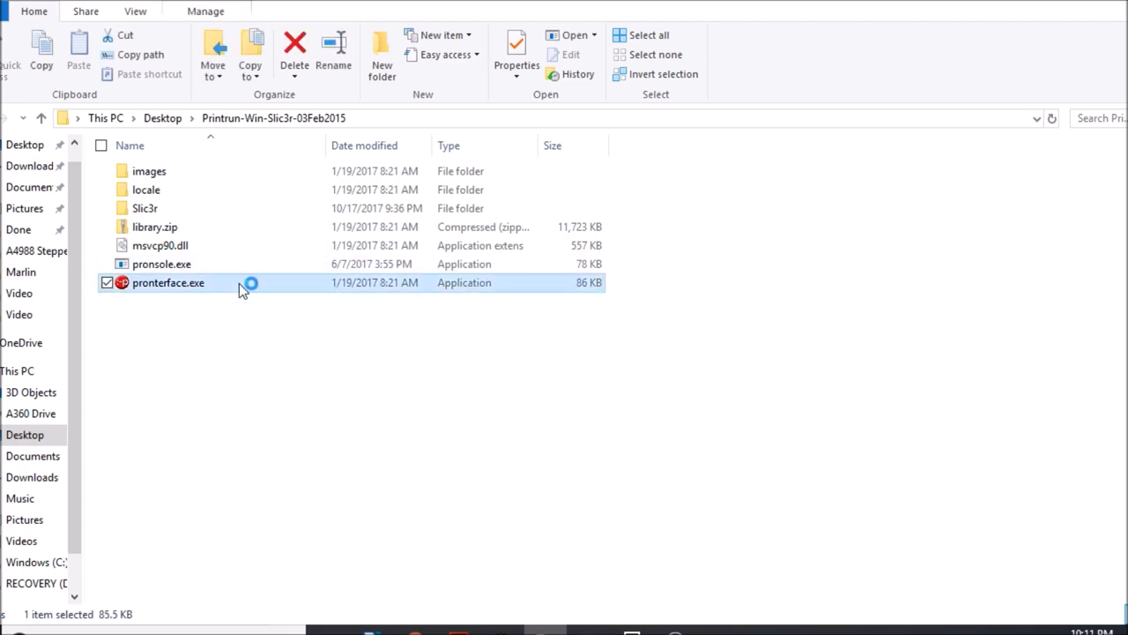
Launch pronterface.exe and connect to the Marlin board on COM4 at 250000 baud.
{"action": "double_click", "coordinate": [168, 282]}
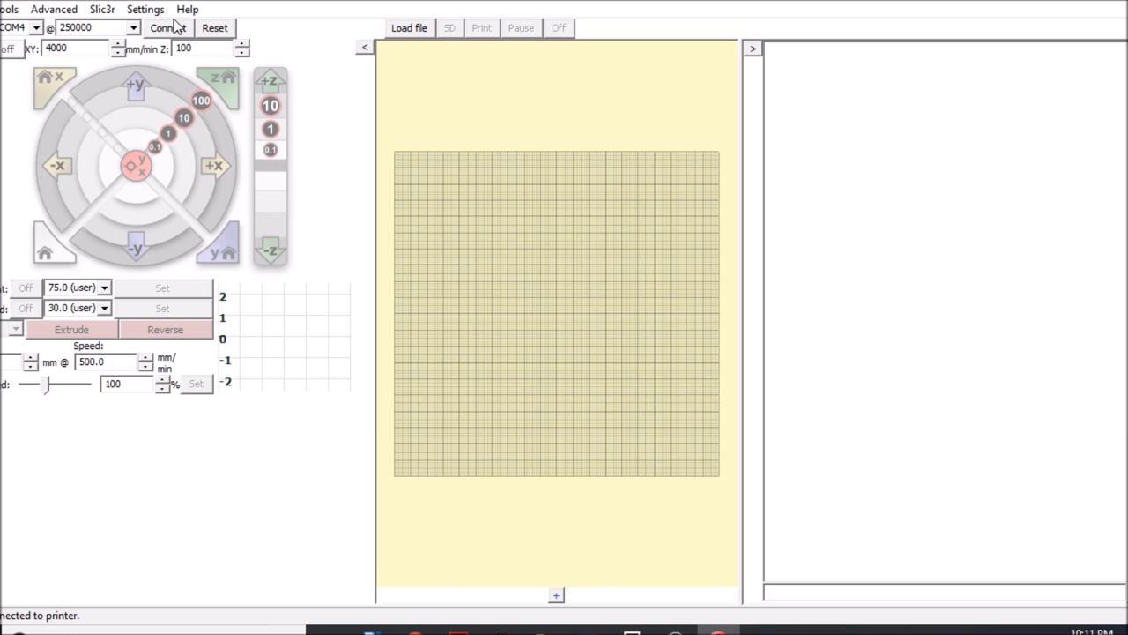
{"action": "left_click", "coordinate": [168, 27]}
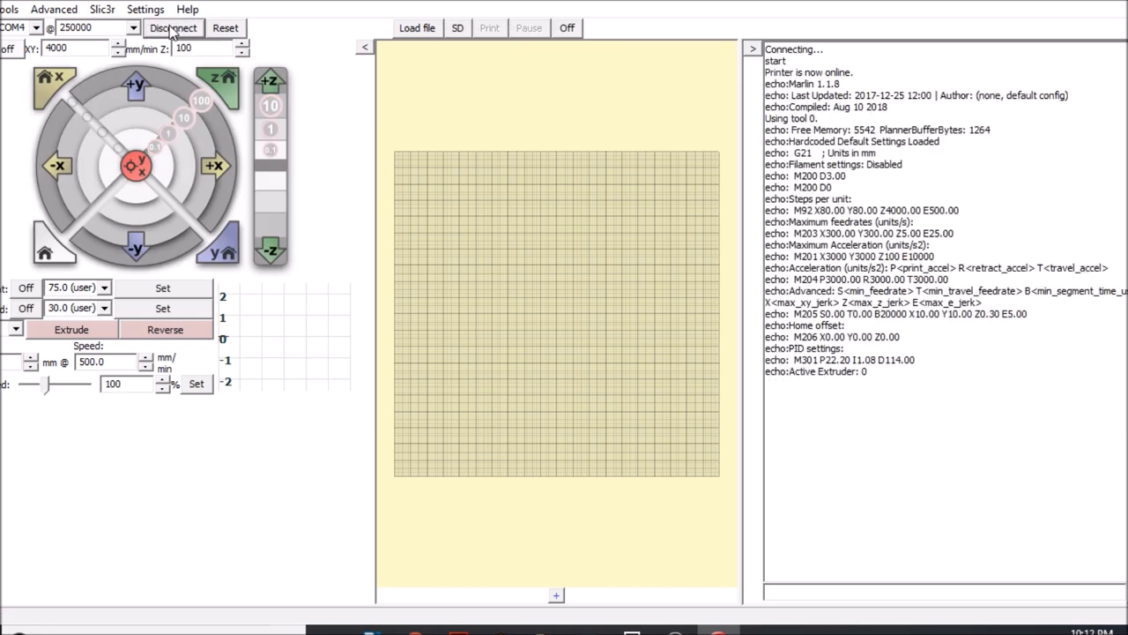